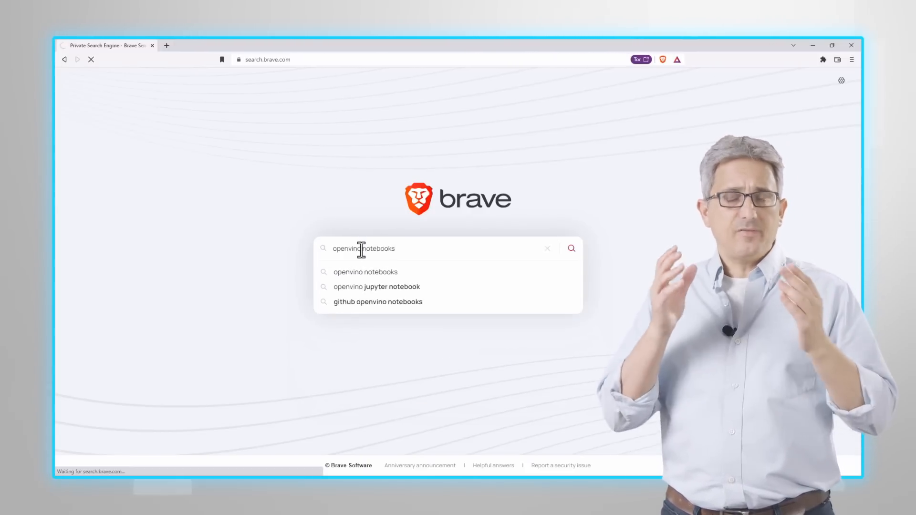
Search 'openvino notebooks', reach the repository's notebooks folder and launch 001-hello-world on Binder
key("enter")
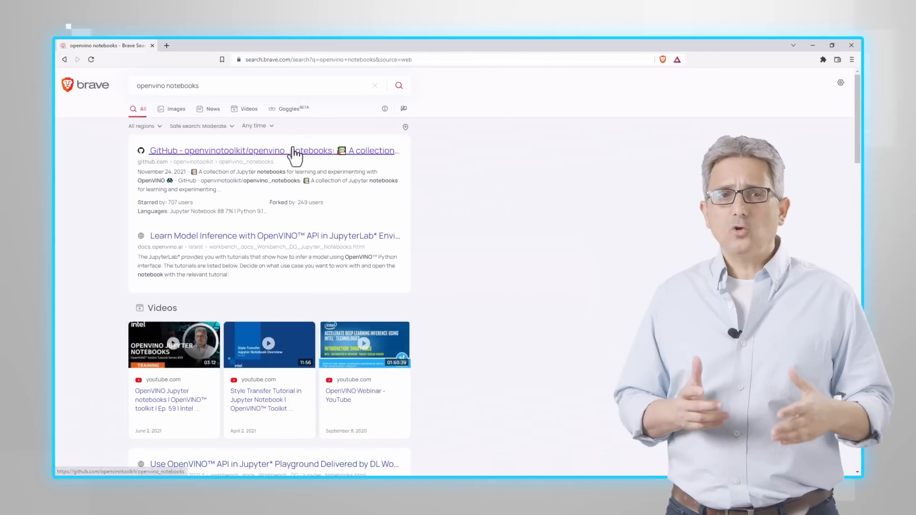
left_click(217, 151)
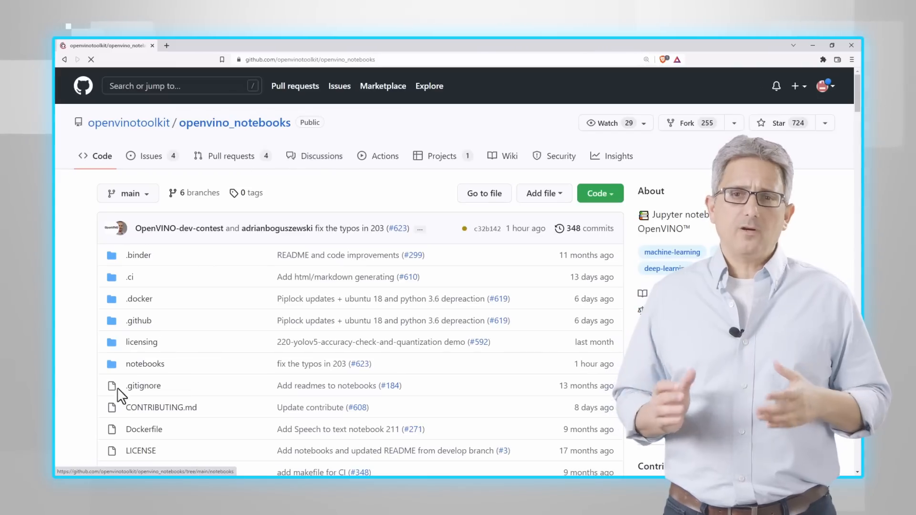
left_click(145, 364)
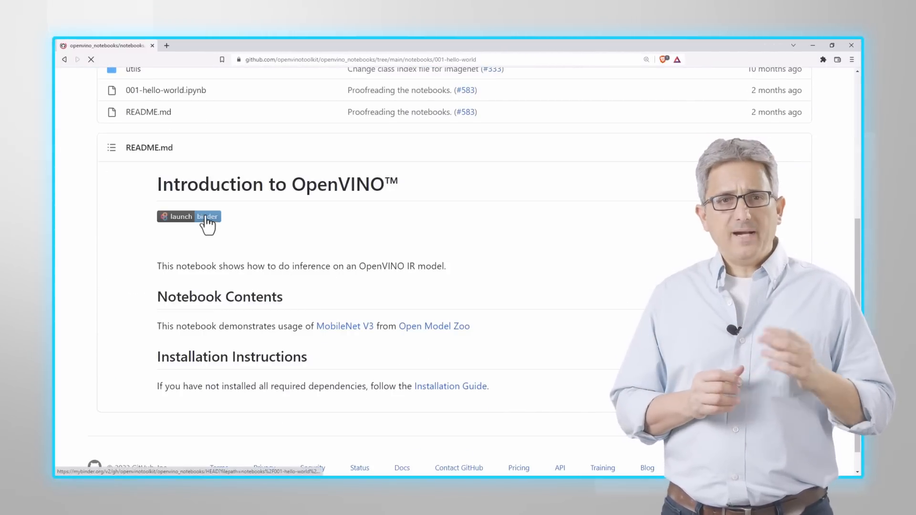
left_click(189, 217)
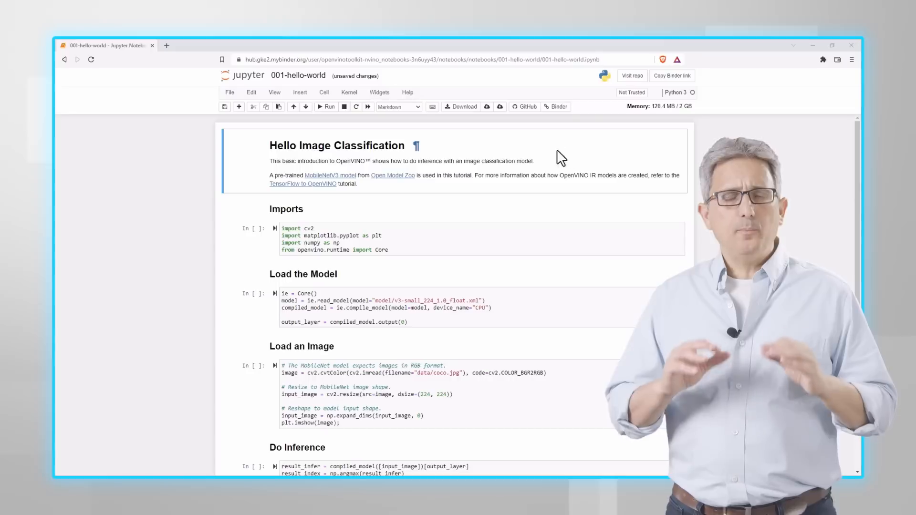
Run the Imports, Load the Model and Load an Image cells with the toolbar Run button
left_click(327, 106)
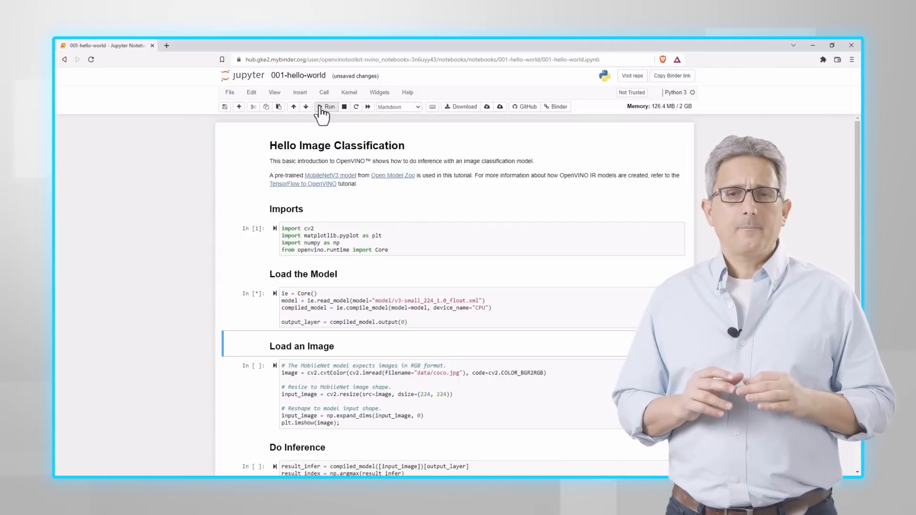
left_click(327, 106)
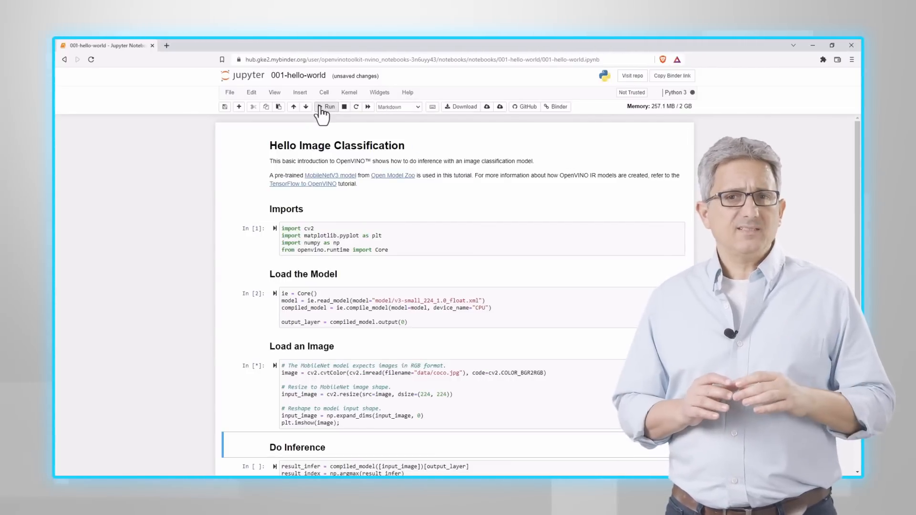
left_click(327, 105)
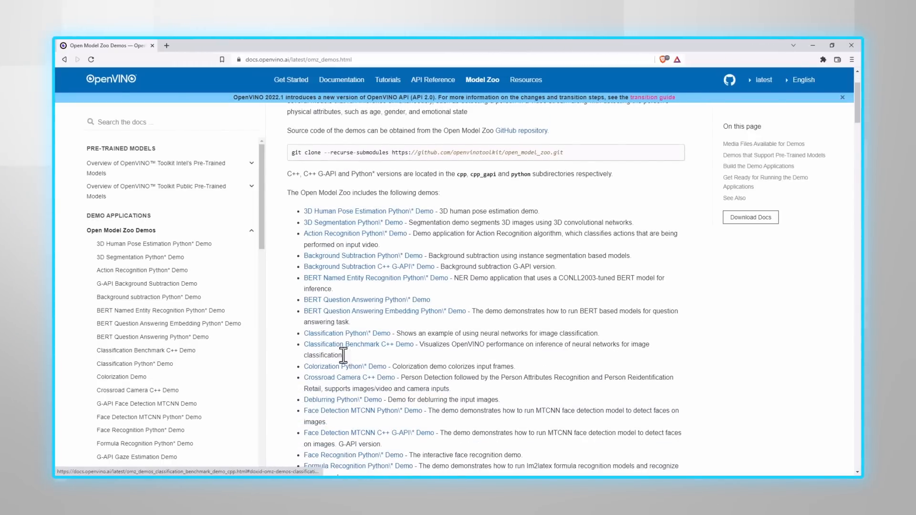
View the Image Inpainting Python demo's omz_downloader list option and omz_converter example
scroll("down", 3)
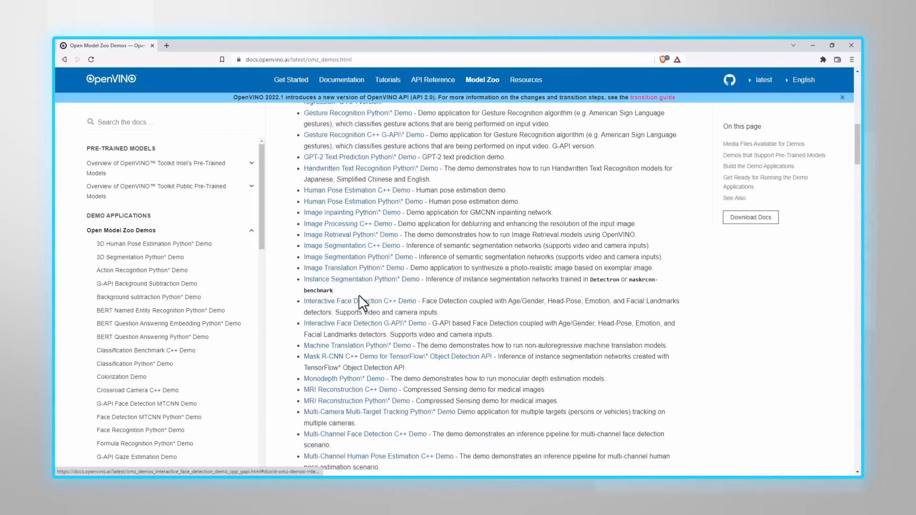
left_click(351, 211)
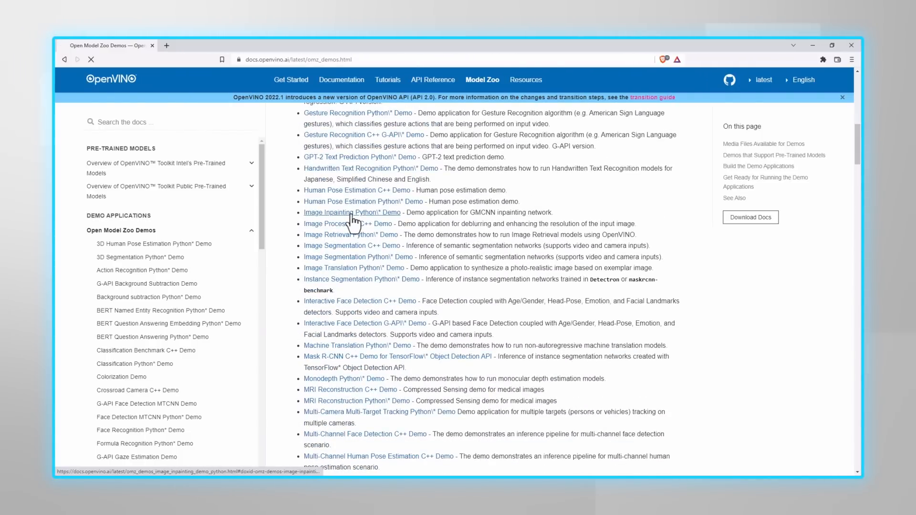
left_click(352, 212)
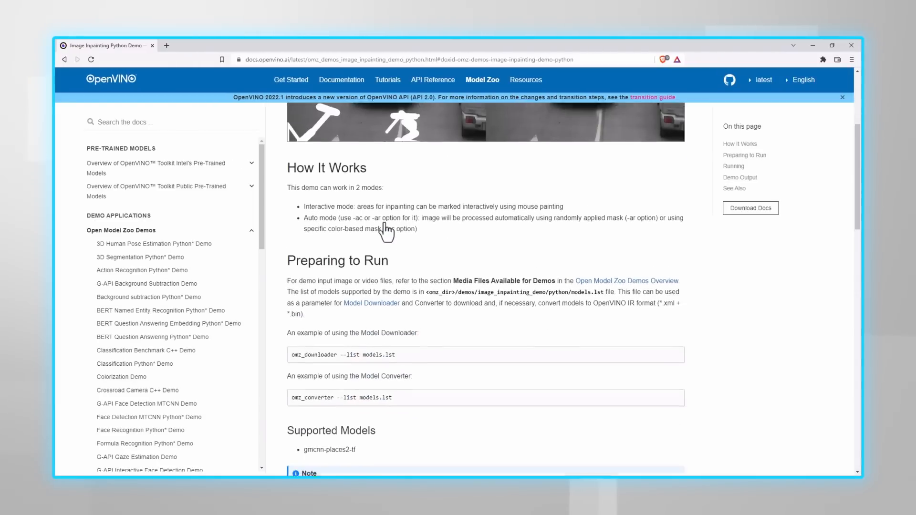
scroll("down", 3)
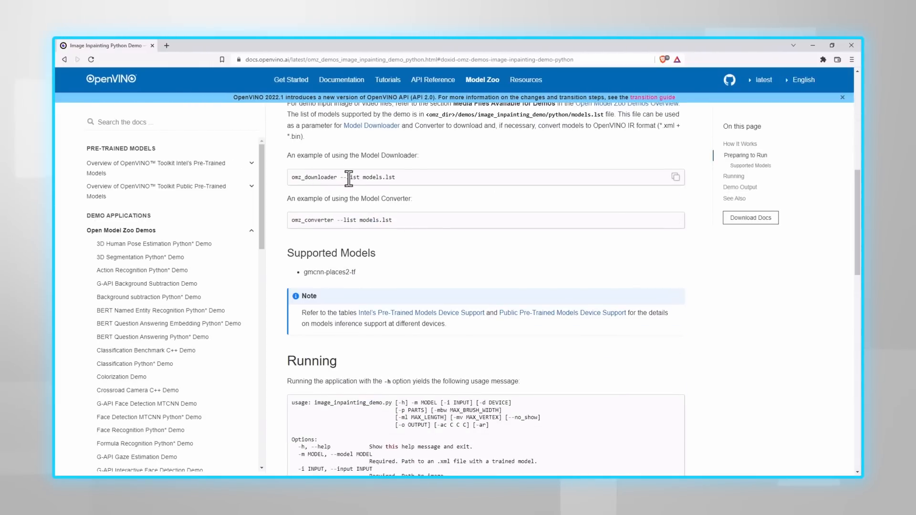
double_click(353, 178)
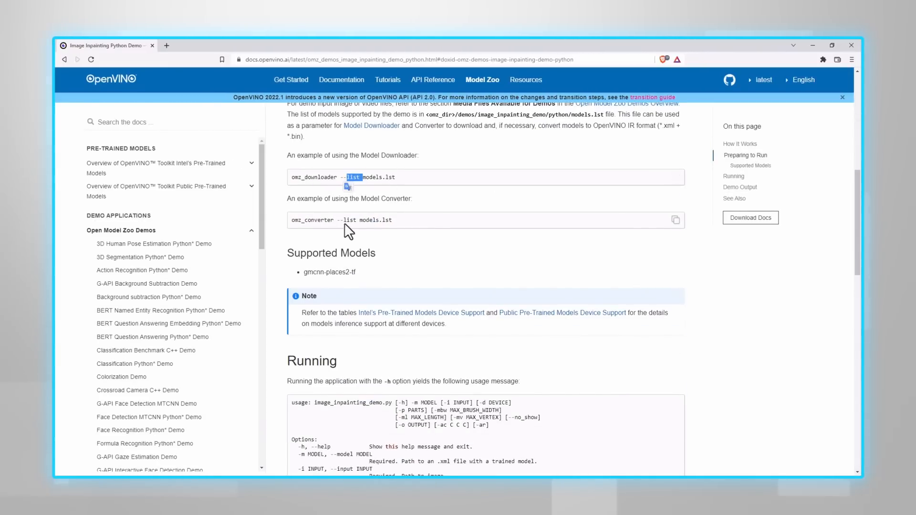
double_click(312, 221)
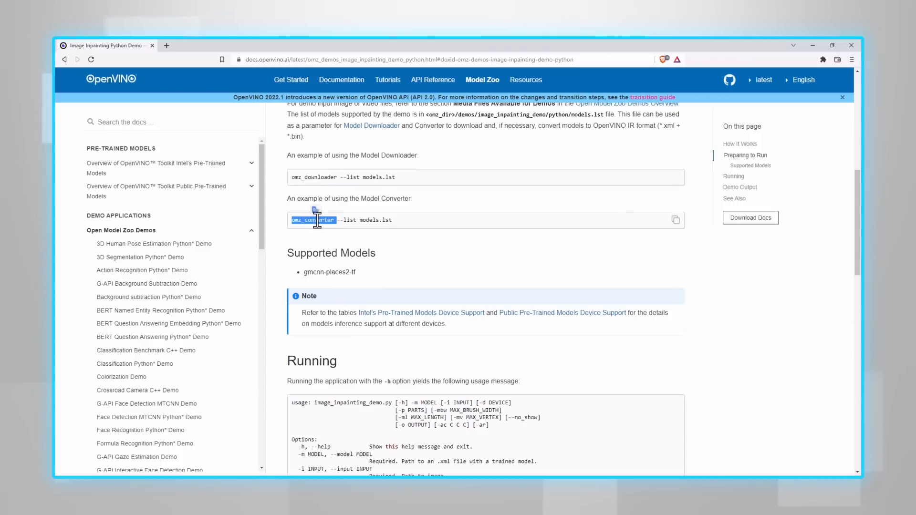
Return to the Open Model Zoo Demos page and copy its git clone command
scroll("up", 3)
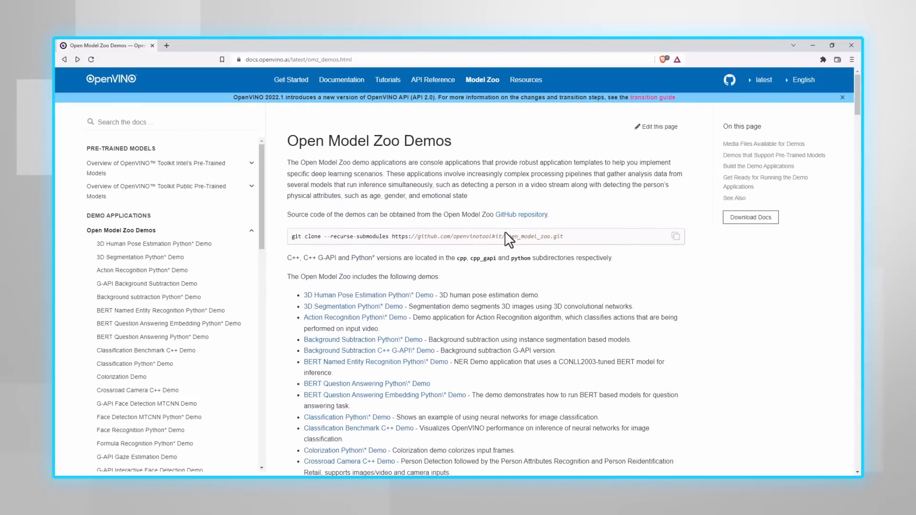
left_click(676, 237)
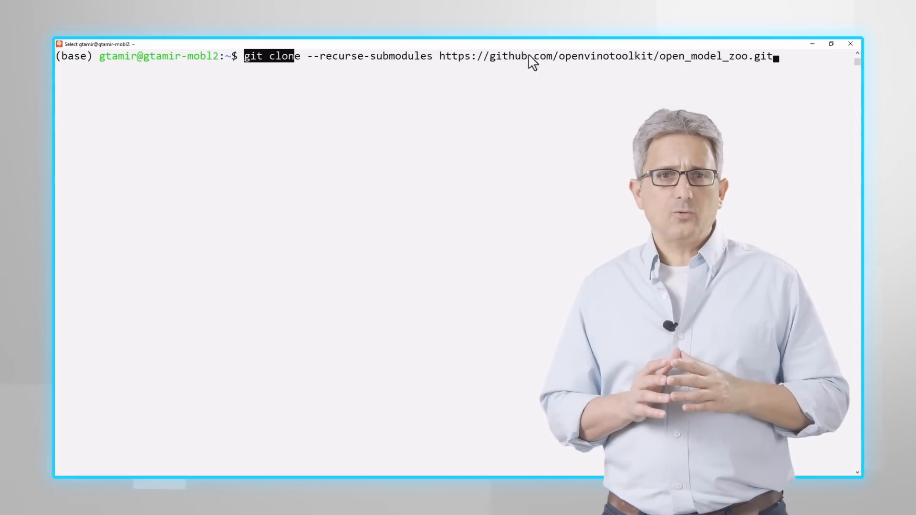
Clone open_model_zoo with submodules and start changing into its demos folder
key("Enter")
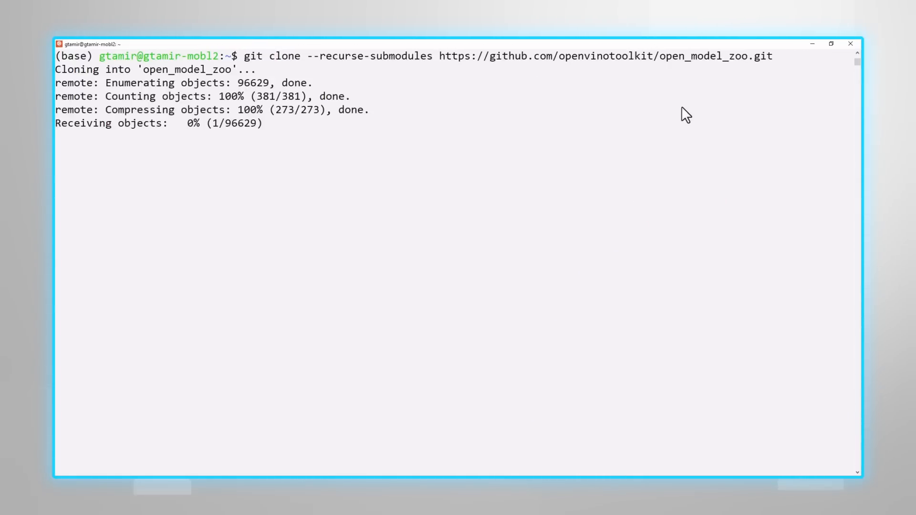
type("cd demos/")
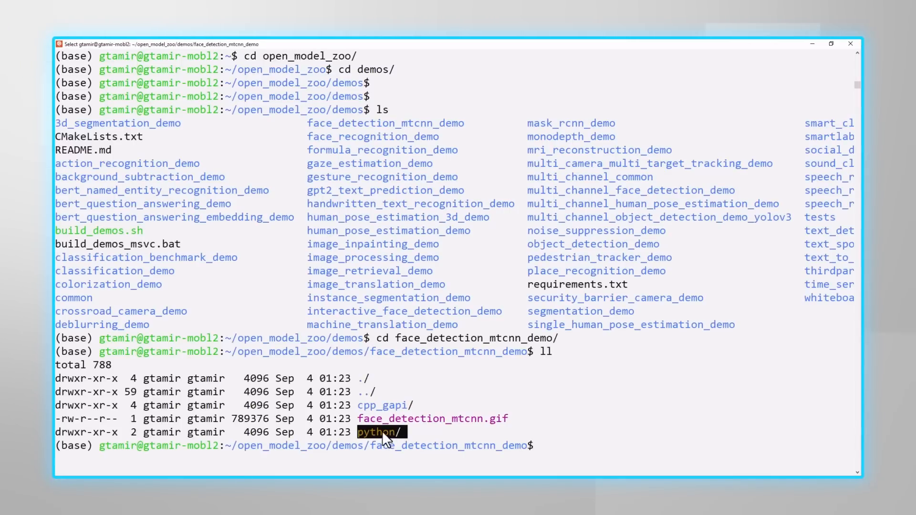
mouse_move(380, 405)
type("cd py")
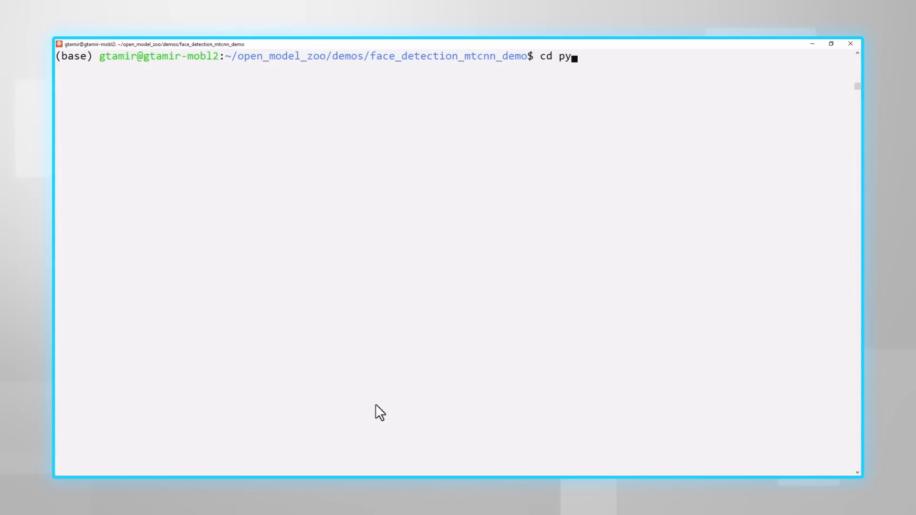
Enter the demo's python folder and point out models.lst in the listing
key("Return")
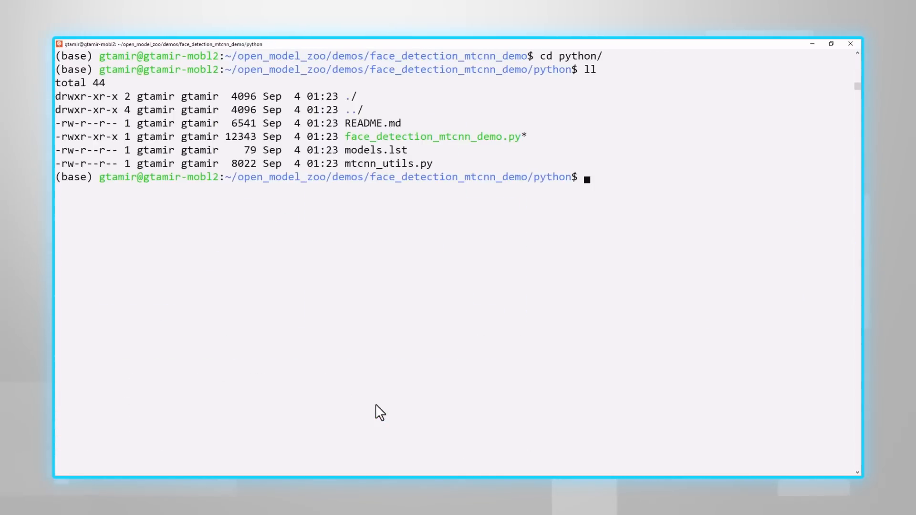
double_click(372, 123)
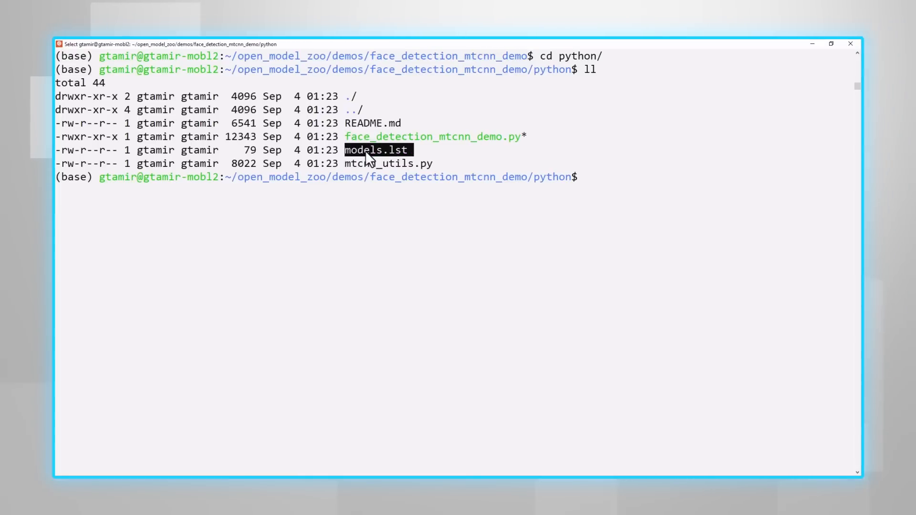
left_click(586, 178)
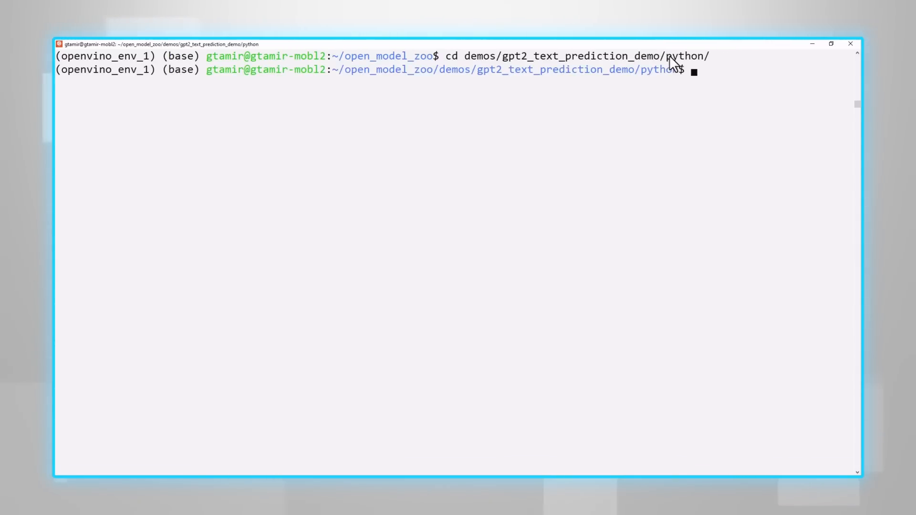
List the gpt2 demo folder and show the gpt-2 entry in models.lst
type("ll")
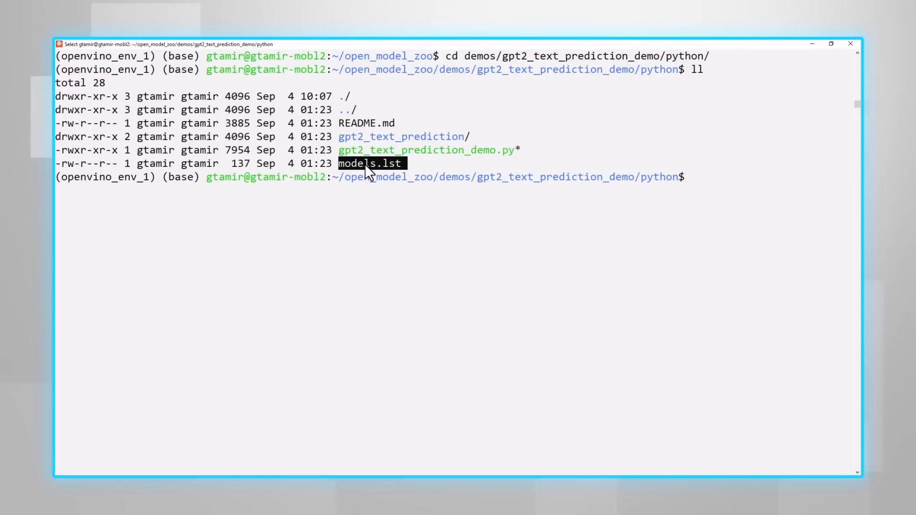
type("cat models.lst")
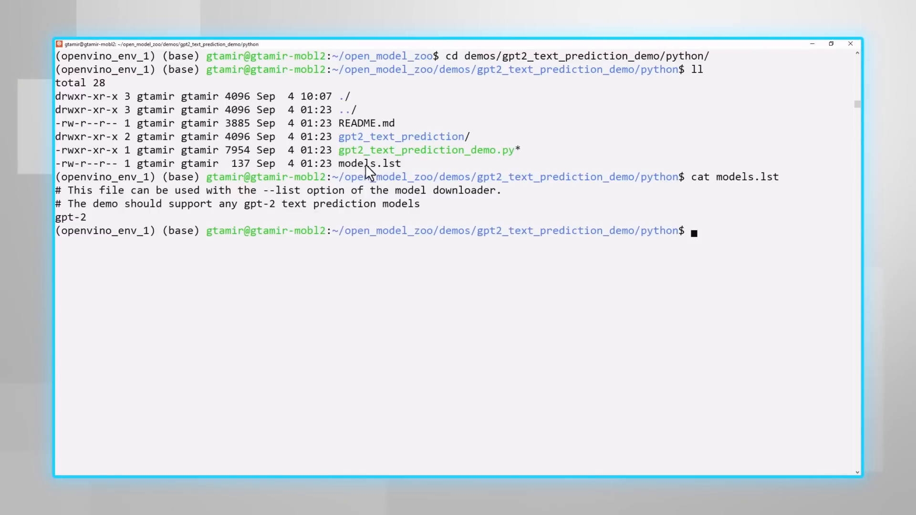
double_click(70, 217)
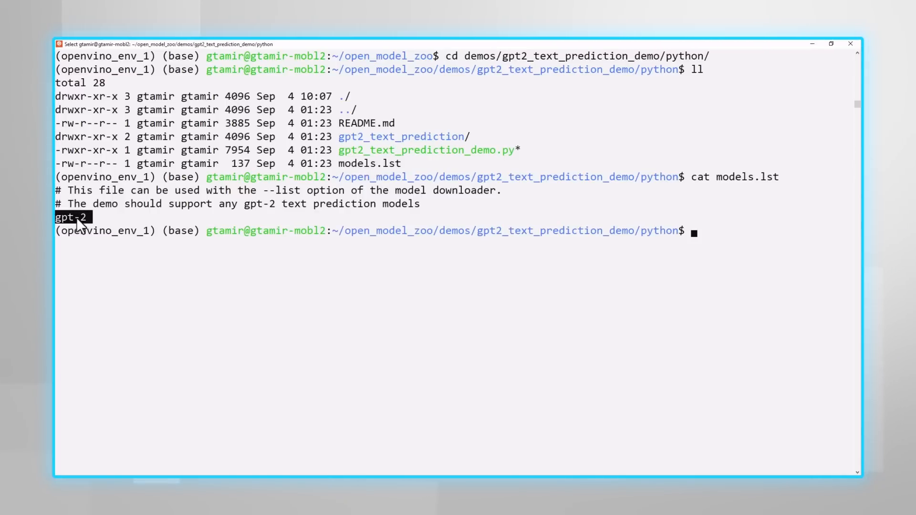
type("vi")
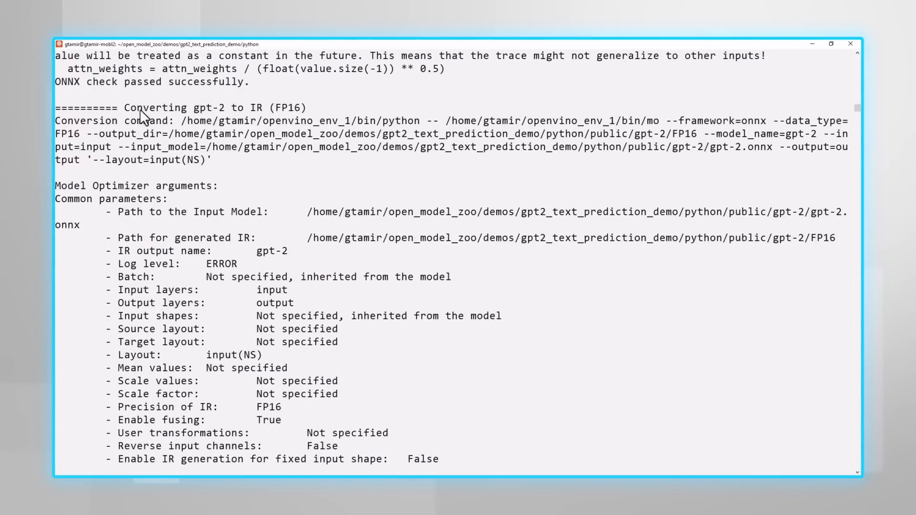
Review the Model Optimizer output headings for the gpt-2 FP16 and FP32 IR conversions
left_click_drag(124, 108, 267, 108)
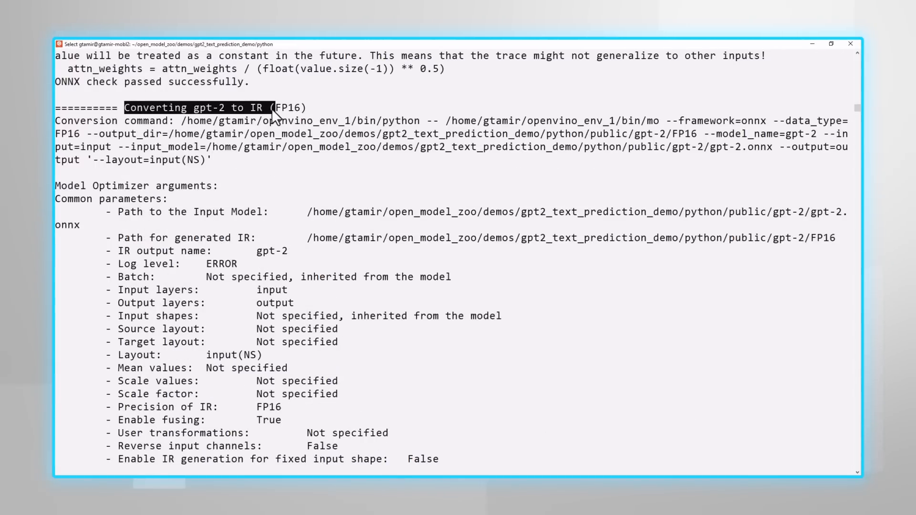
scroll("down", 3)
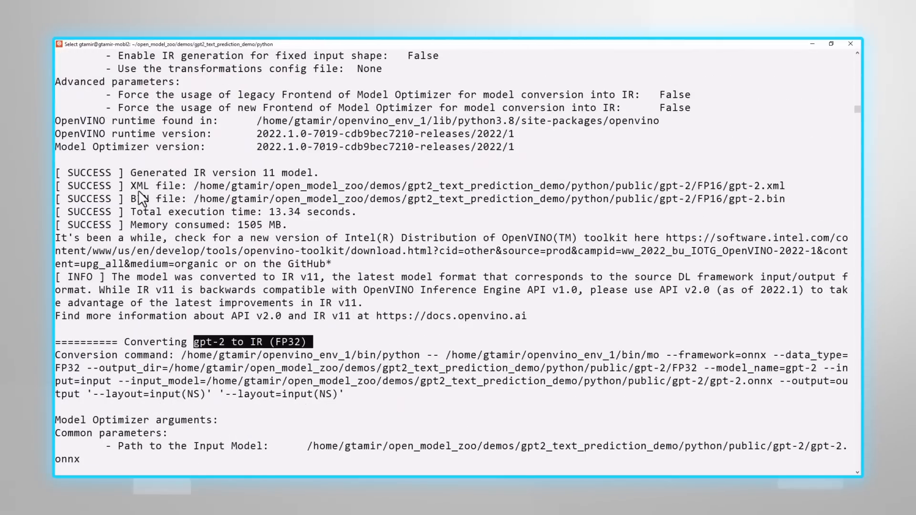
left_click_drag(129, 186, 785, 199)
type("python gpt2_text_prediction_demo.py -h")
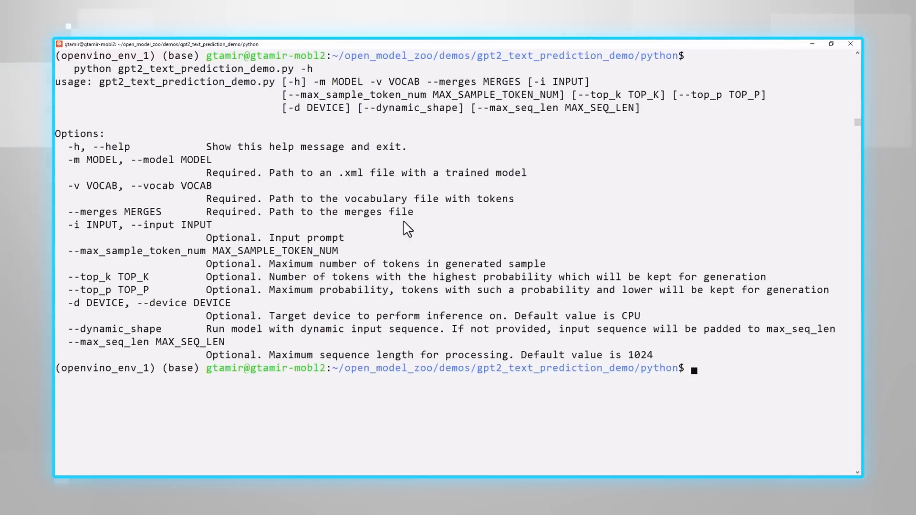
Note the VOCAB and MERGES arguments in the help, then locate files with 'find . | grep vocab'
double_click(107, 186)
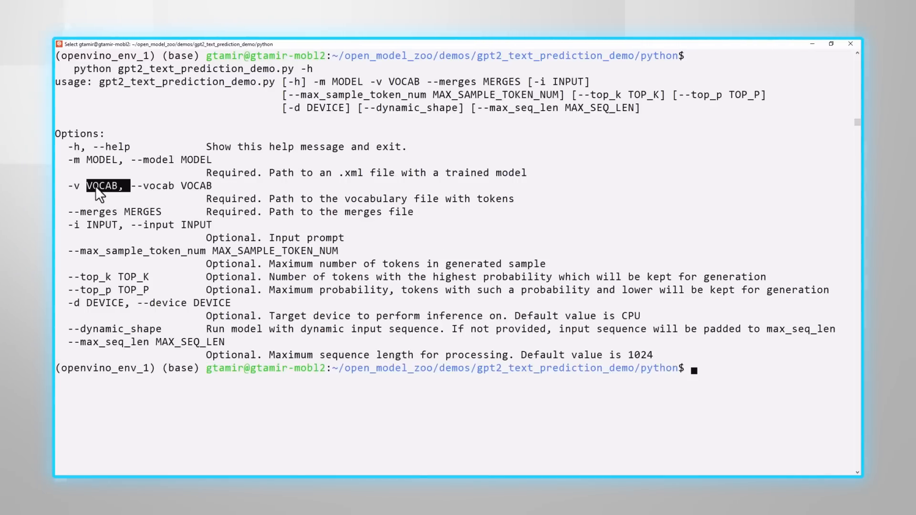
double_click(144, 212)
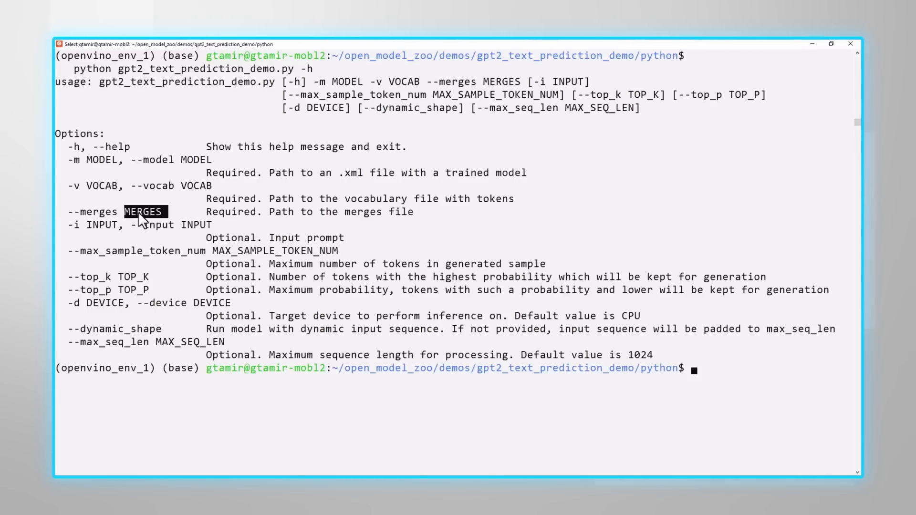
type("finf")
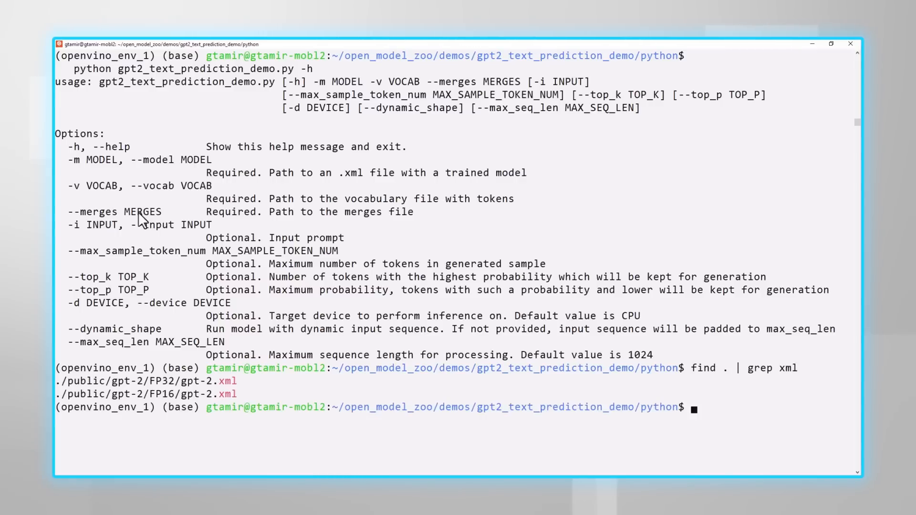
type("find . | grep vocab")
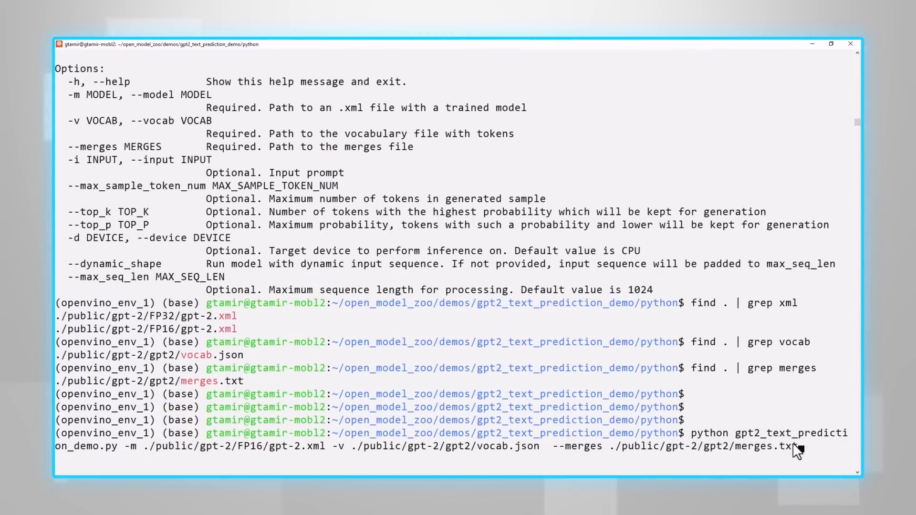
Run gpt2_text_prediction_demo.py on CPU with the prompt 'the sun is so far from us'
key("enter")
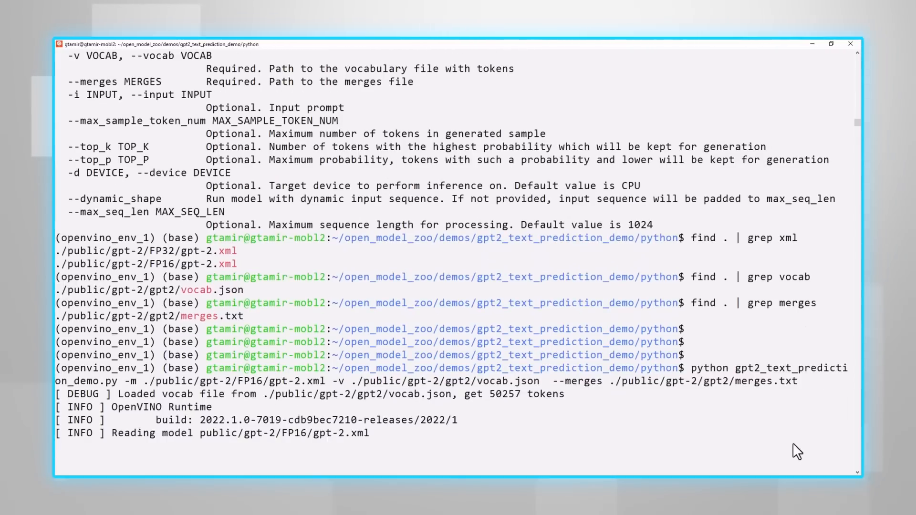
type("the sun is so")
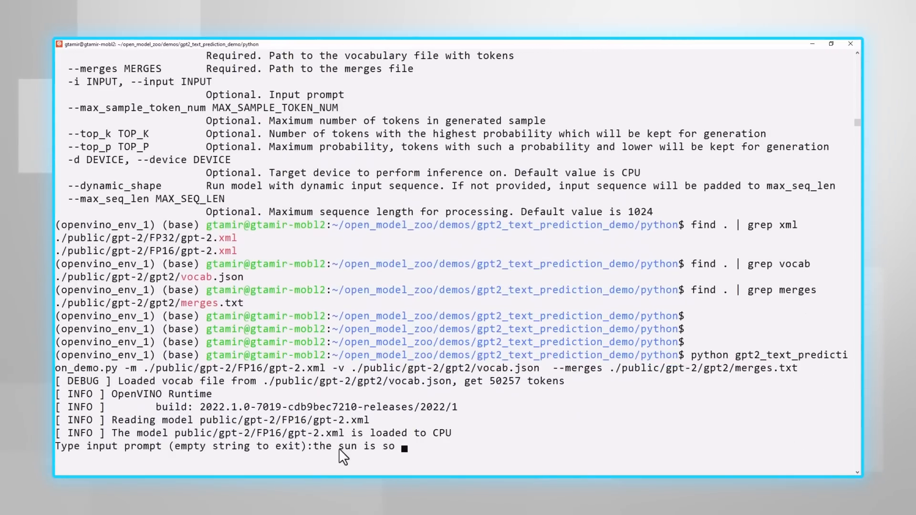
type("far from us")
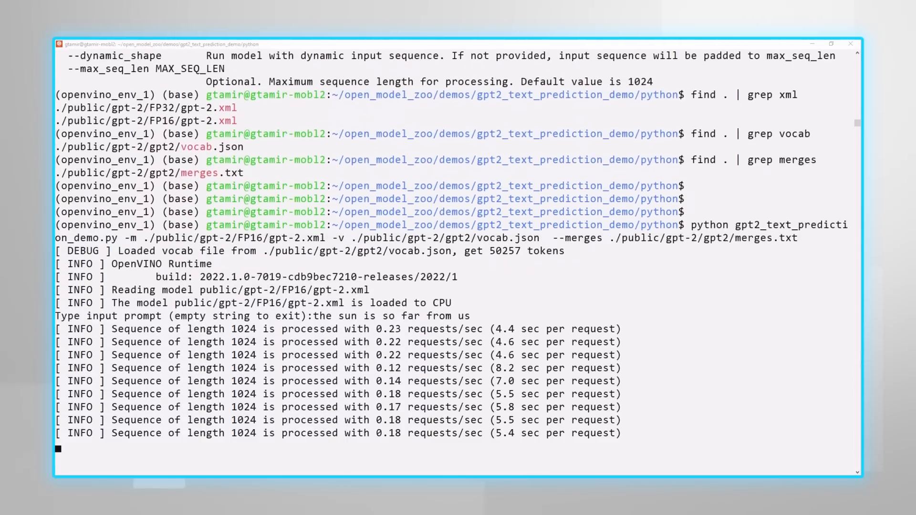
scroll("down", 3)
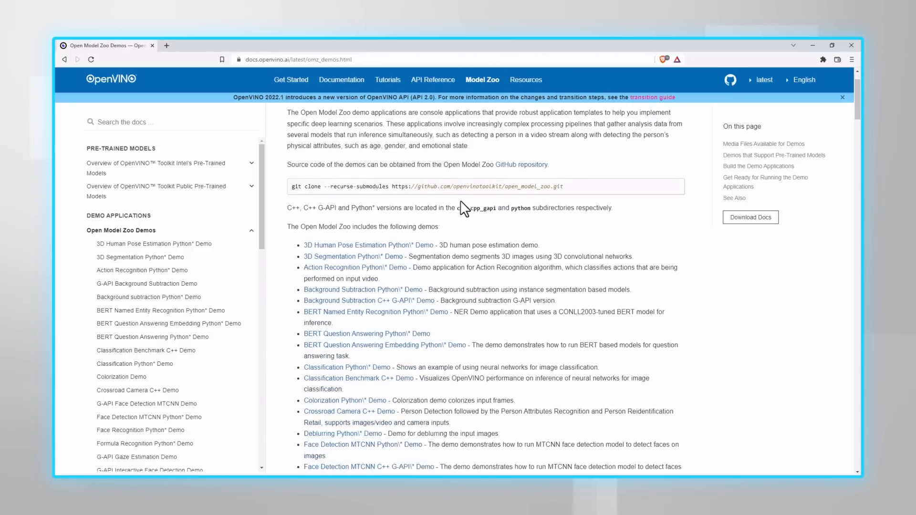
Browse the sample-videos GitHub repository linked under Media Files Available for Demos, then return
scroll("down", 3)
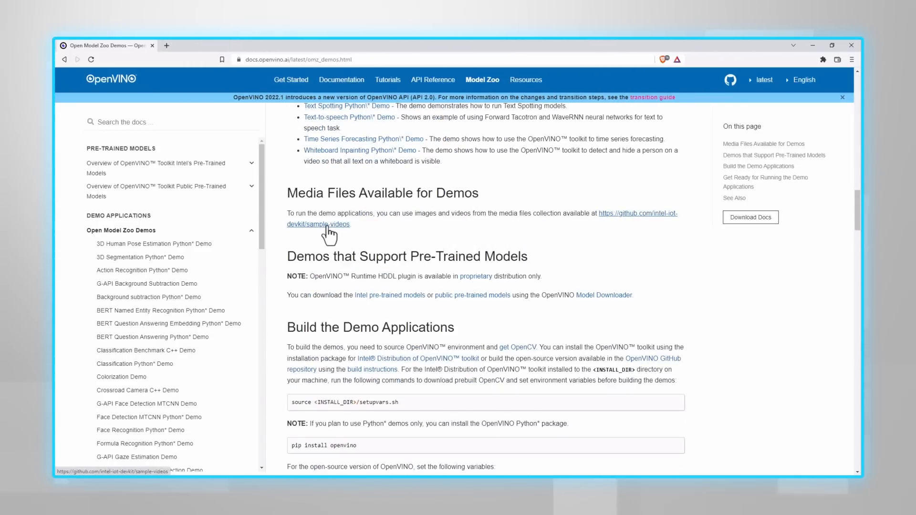
left_click(317, 224)
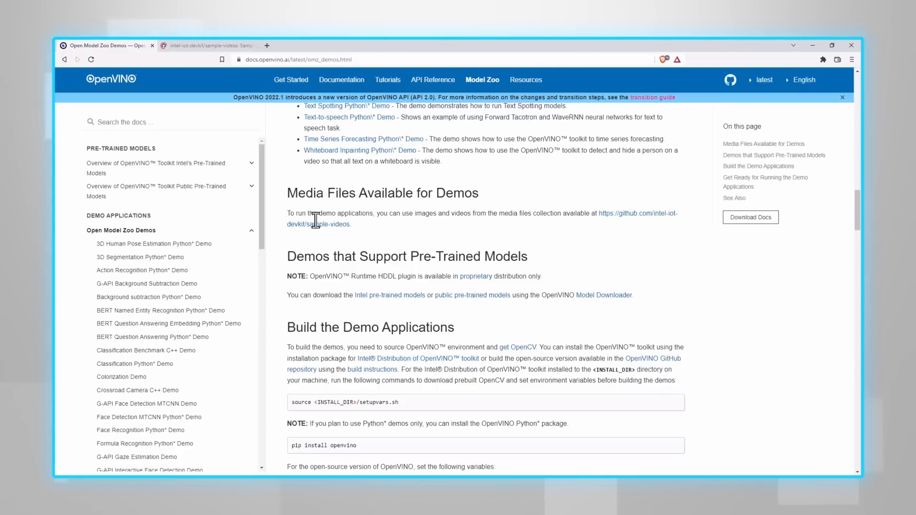
left_click(207, 45)
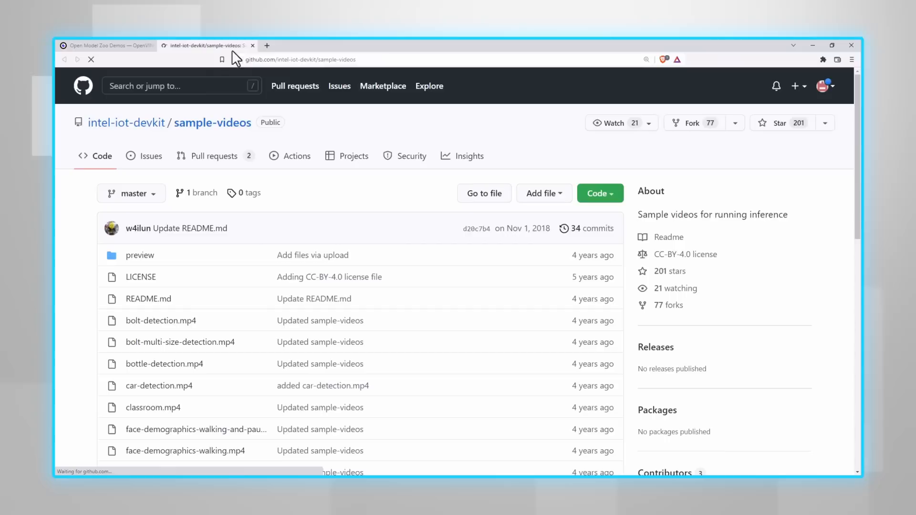
scroll("down", 3)
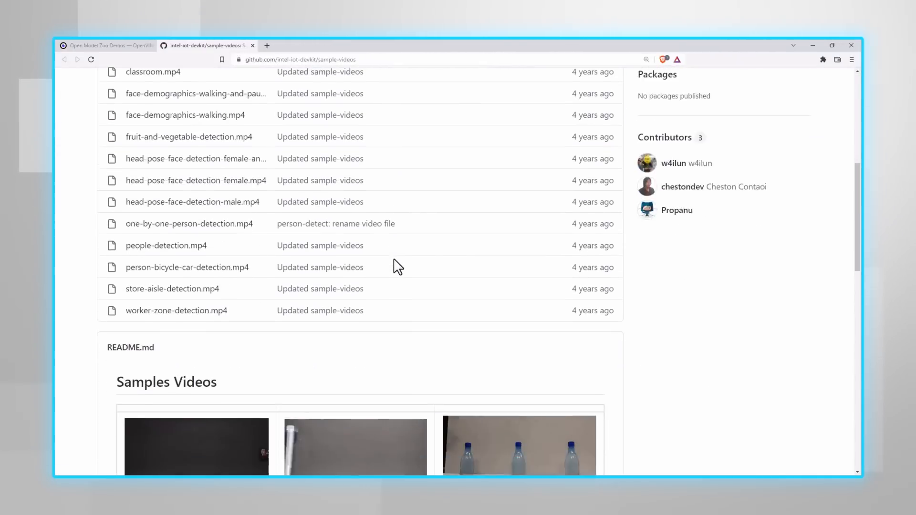
scroll("down", 3)
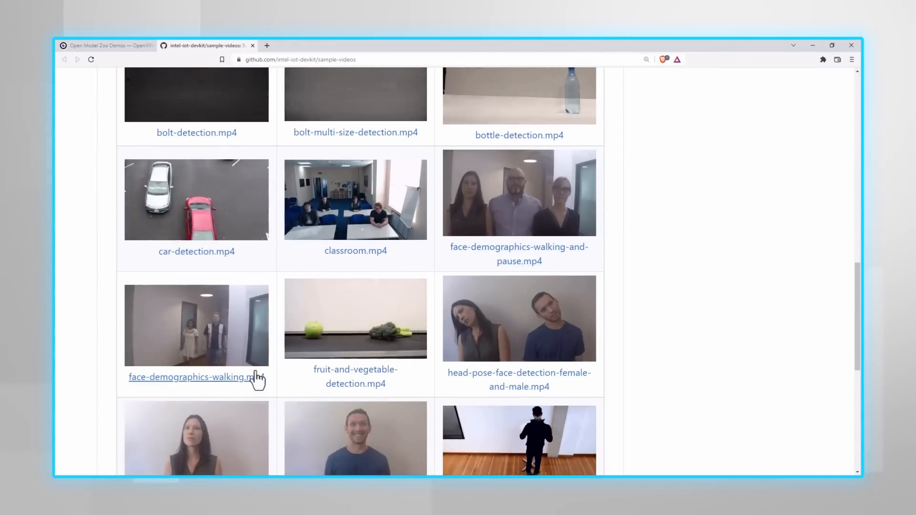
left_click(105, 46)
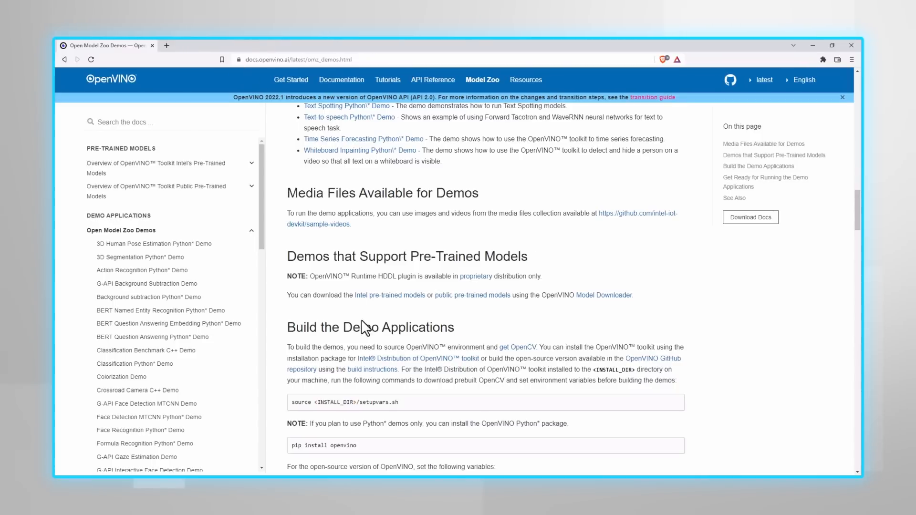
mouse_move(427, 313)
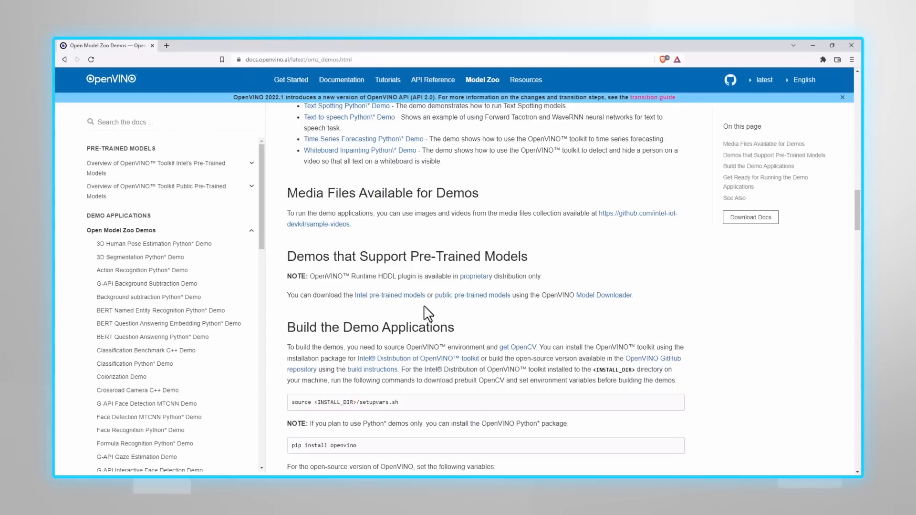
mouse_move(390, 295)
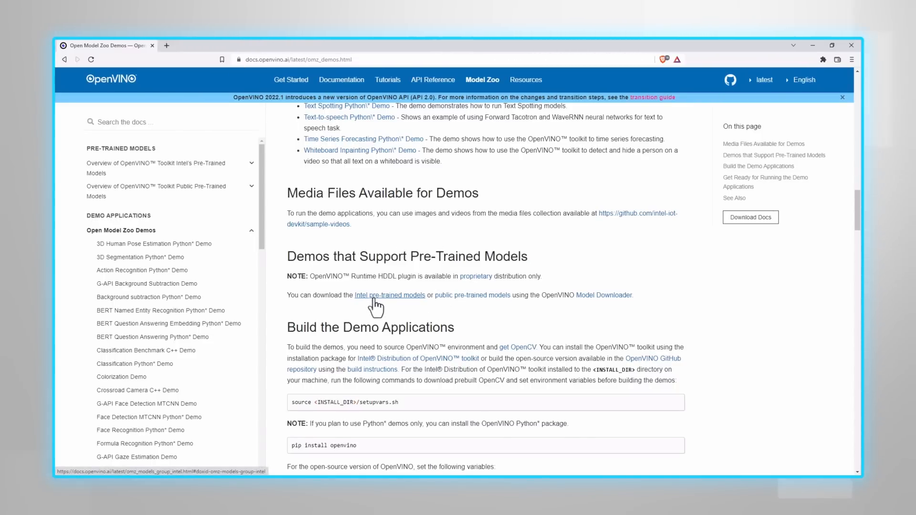
View the Intel pre-trained models overview and face-detection-retail-0004 page, then return to the demos page
left_click(389, 295)
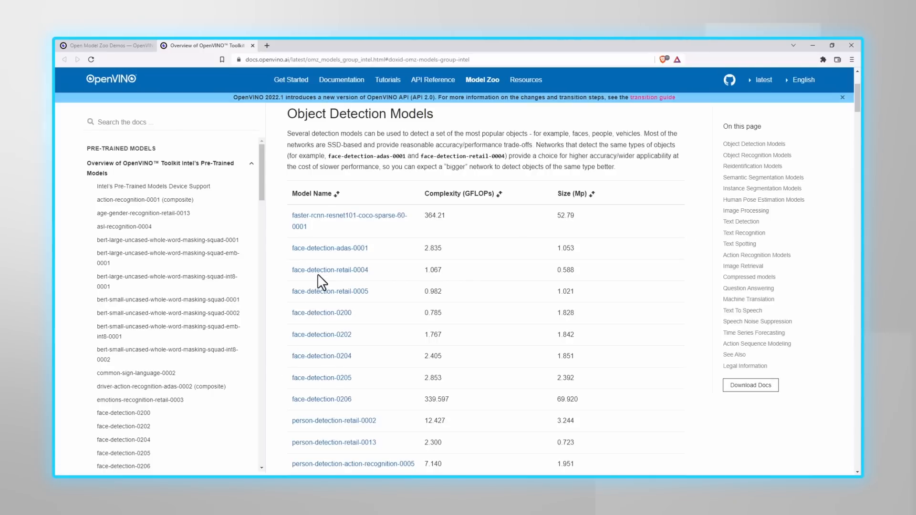
left_click(329, 269)
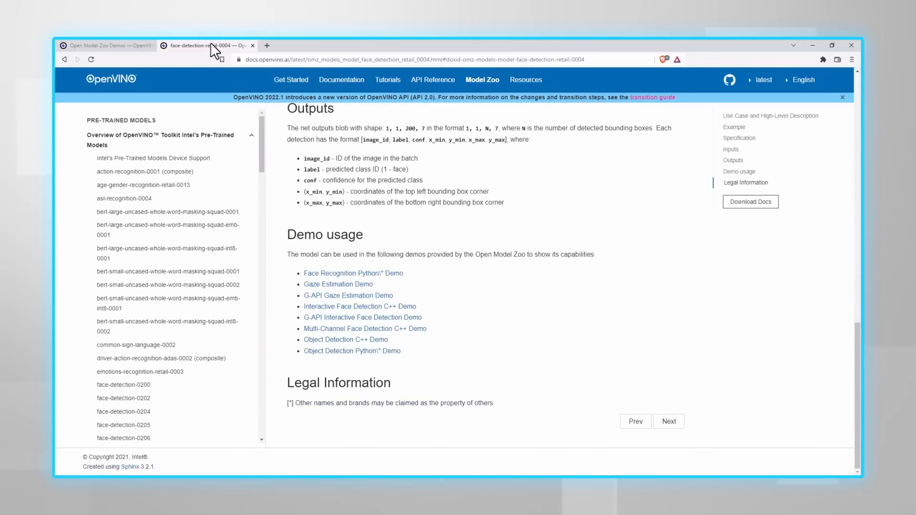
left_click(252, 46)
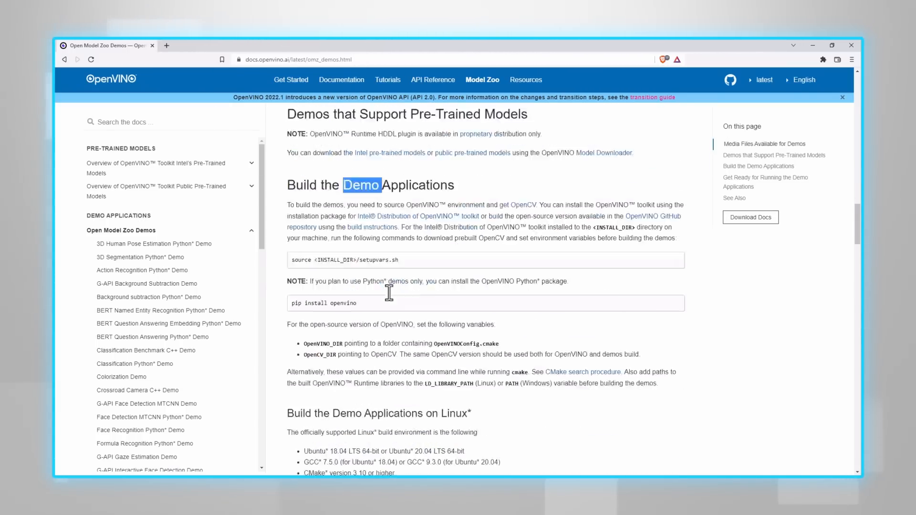
Reveal the Linux build instructions and highlight the build_demos.sh script name
scroll("down", 3)
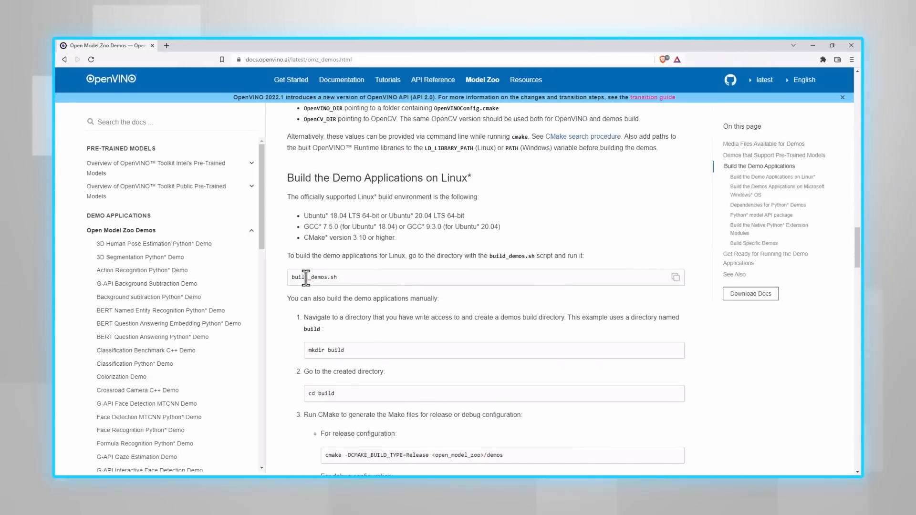
double_click(309, 277)
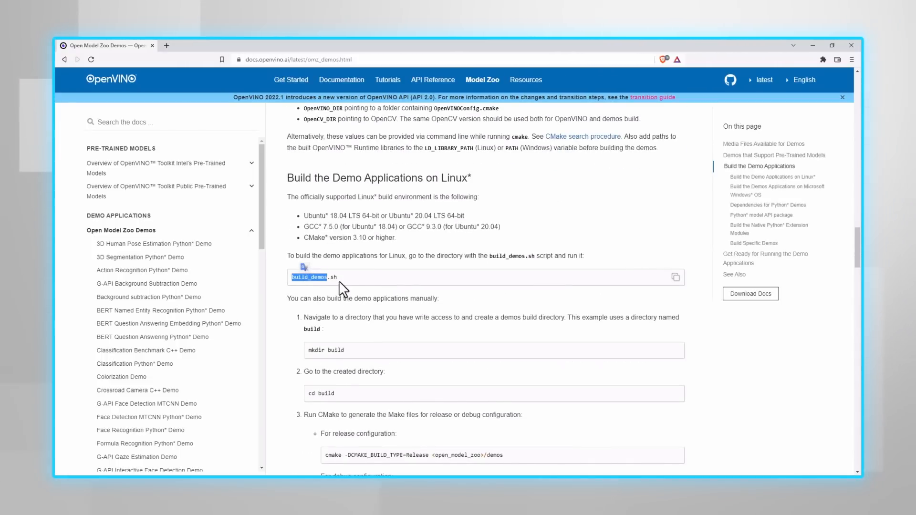